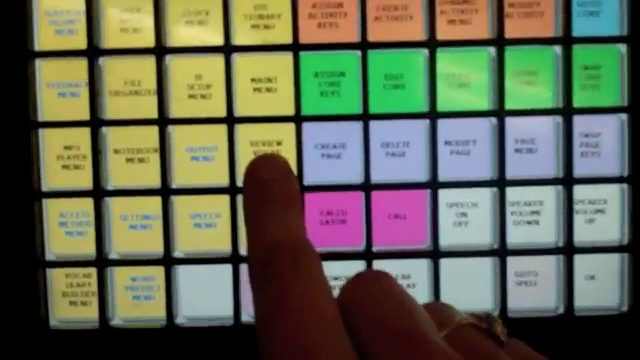
# Step: Open the Review Vocabulary Menu from the toolbox, showing icon tutor and data logging settings
pyautogui.click(264, 144)
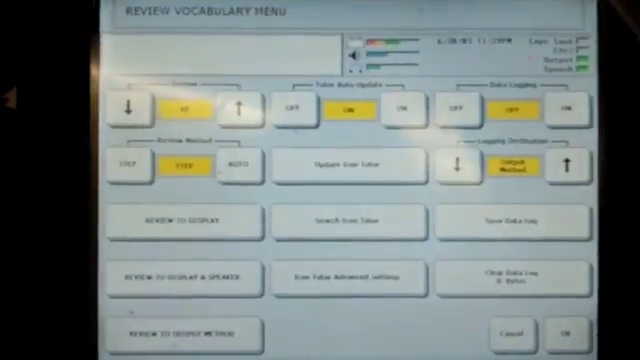